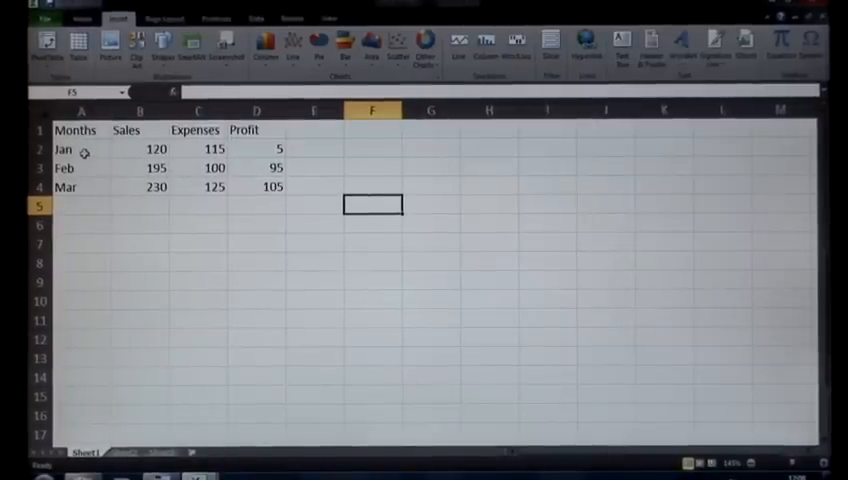
Select the Months, Sales and Expenses data in A1 to C4 as the chart source
left_click(80, 130)
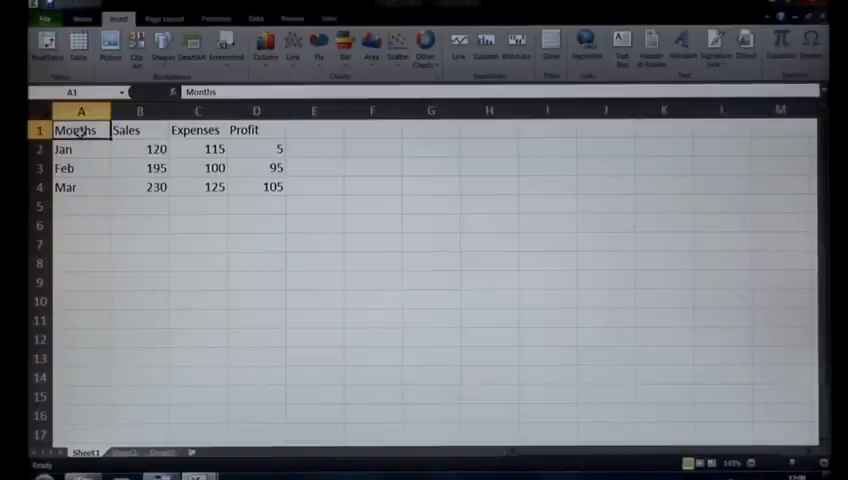
left_click_drag(80, 128, 140, 188)
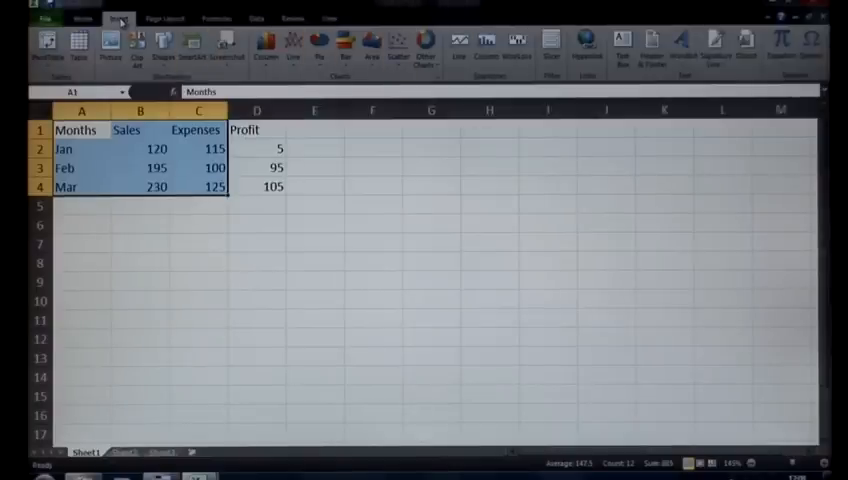
From the Insert ribbon, browse Column and Area chart types, then show the Line chart choices
left_click(118, 18)
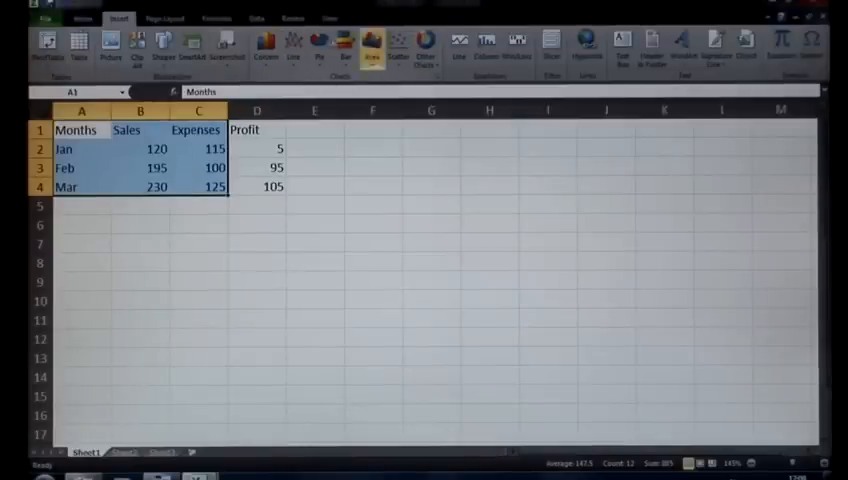
left_click(266, 44)
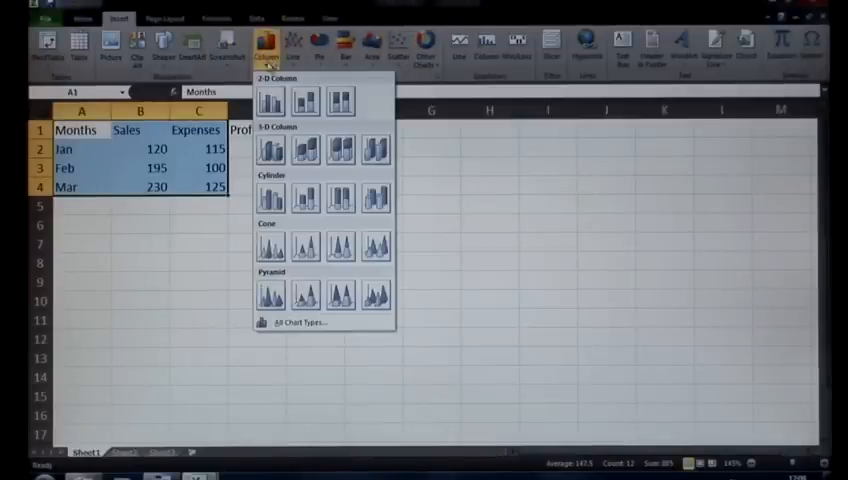
left_click(320, 44)
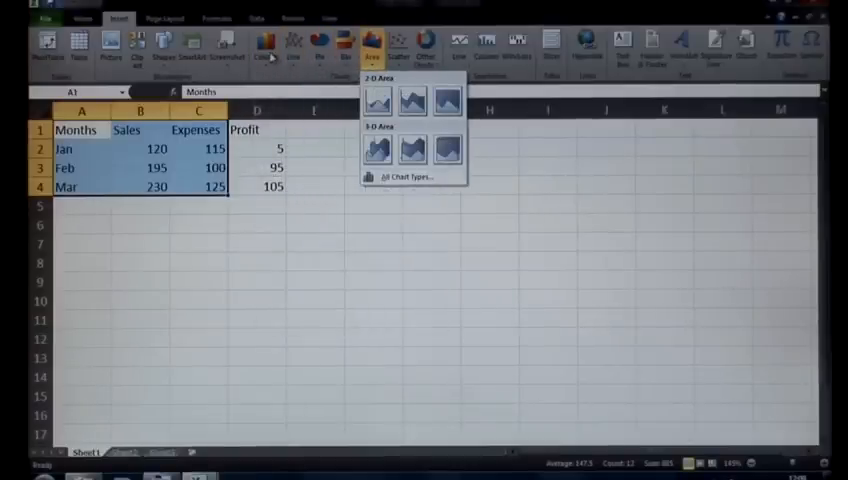
left_click(344, 44)
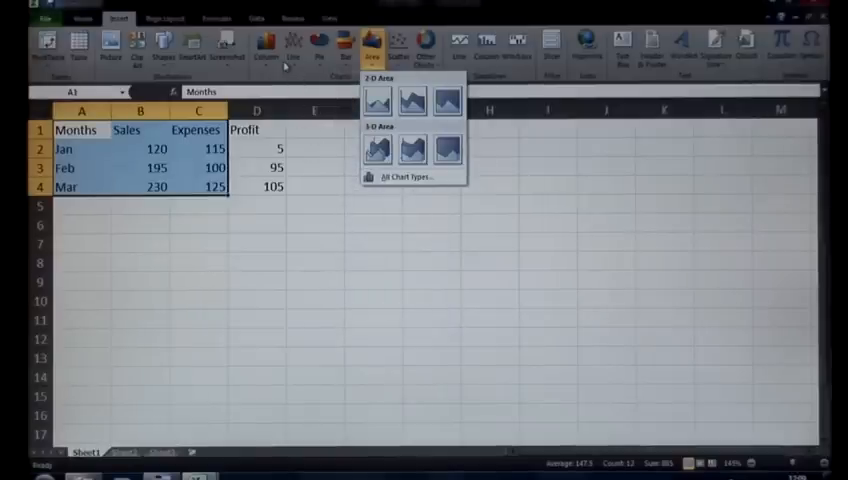
left_click(292, 44)
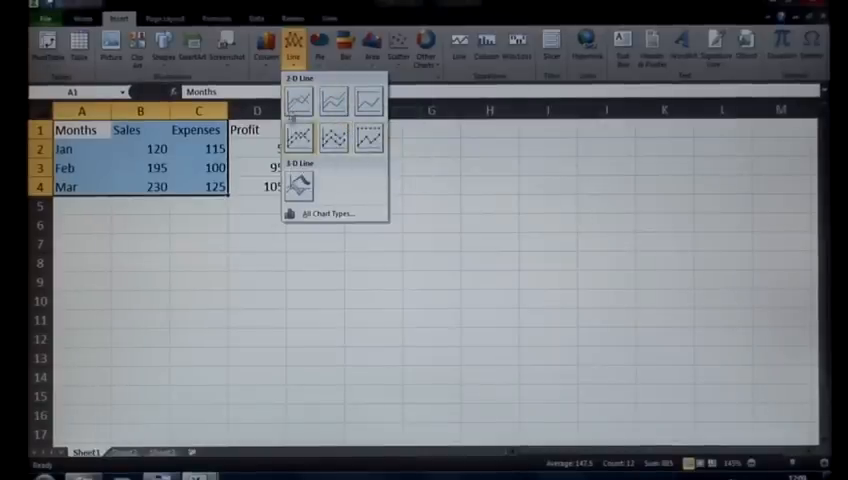
mouse_move(332, 102)
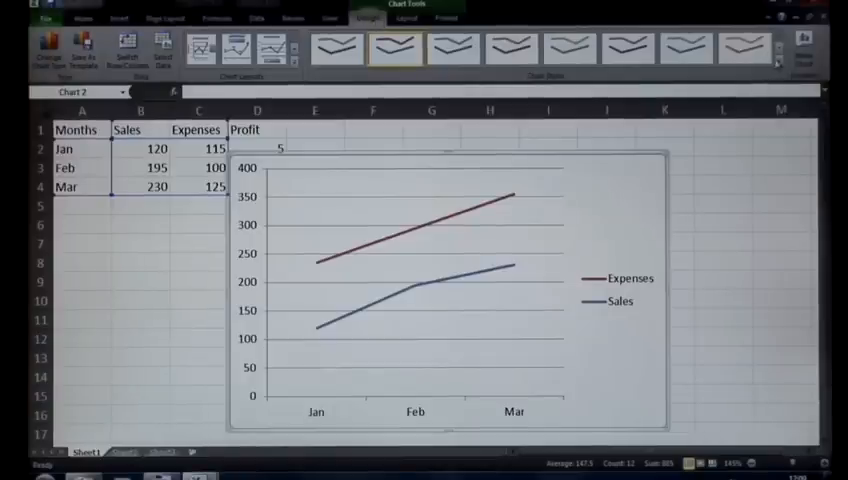
Apply a dark chart style with black background and pale blue lines to the line chart
left_click(804, 56)
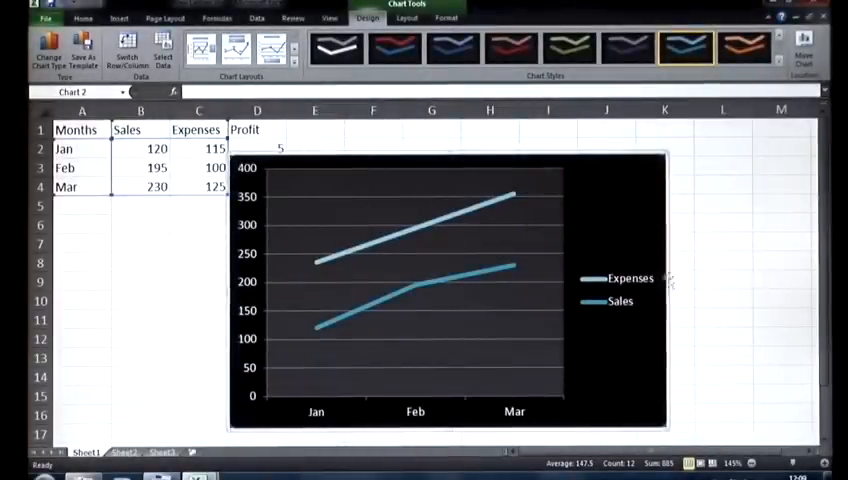
mouse_move(524, 250)
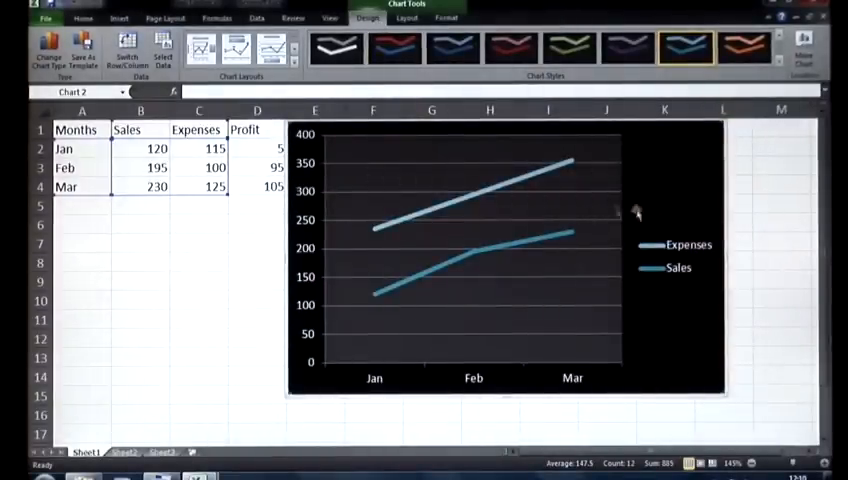
Move the dark line chart onto its own new chart sheet via Move Chart
left_click(802, 48)
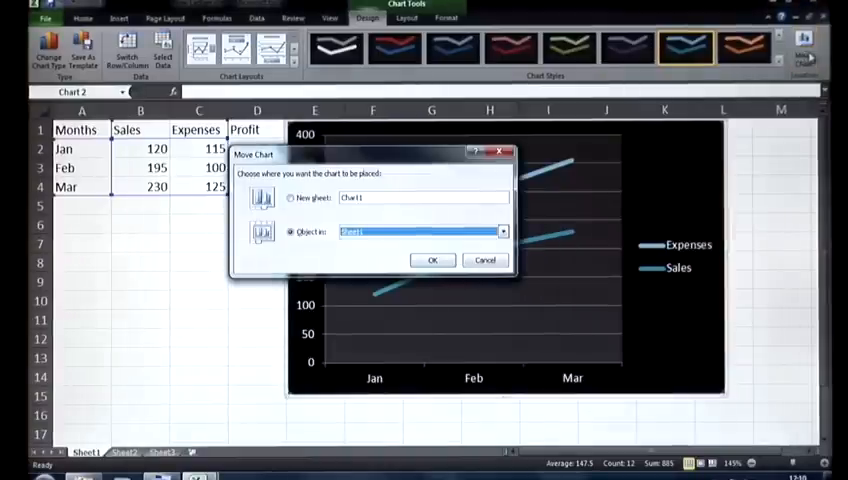
left_click(292, 196)
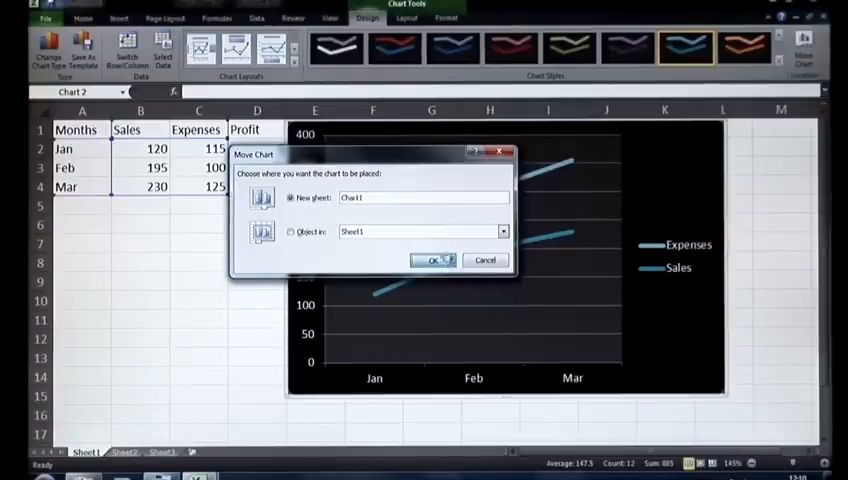
left_click(430, 260)
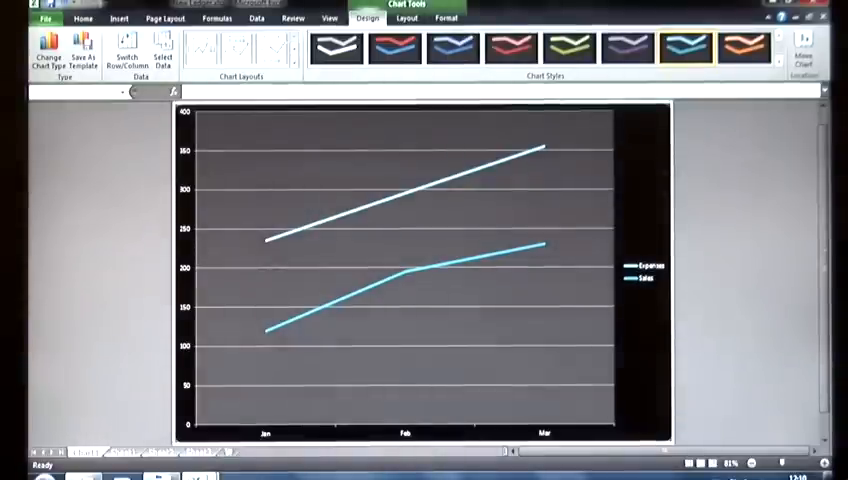